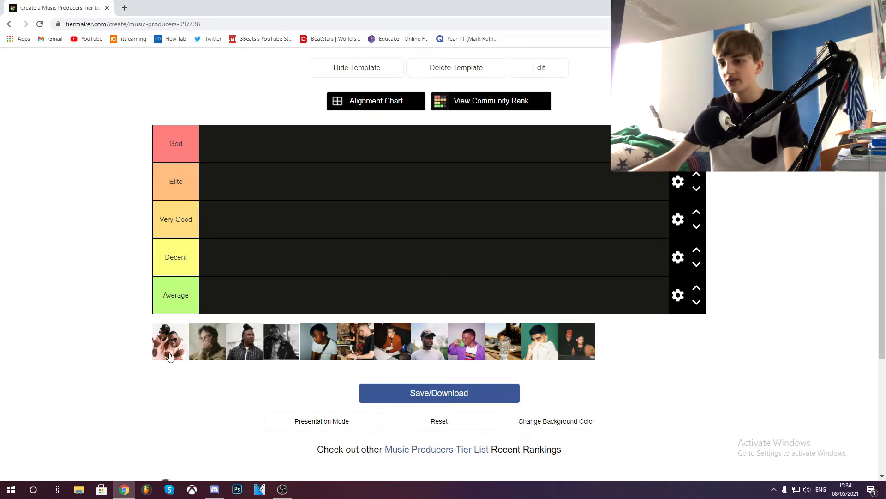
# Move the photo of the two producers in pink from the tray into the Very Good row.
pyautogui.moveTo(168, 341); pyautogui.dragTo(222, 230)
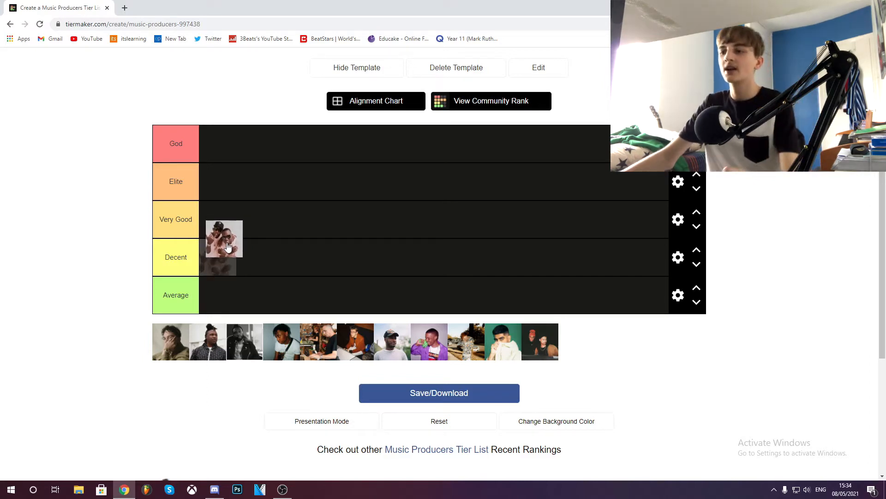
pyautogui.moveTo(223, 246); pyautogui.dragTo(220, 221)
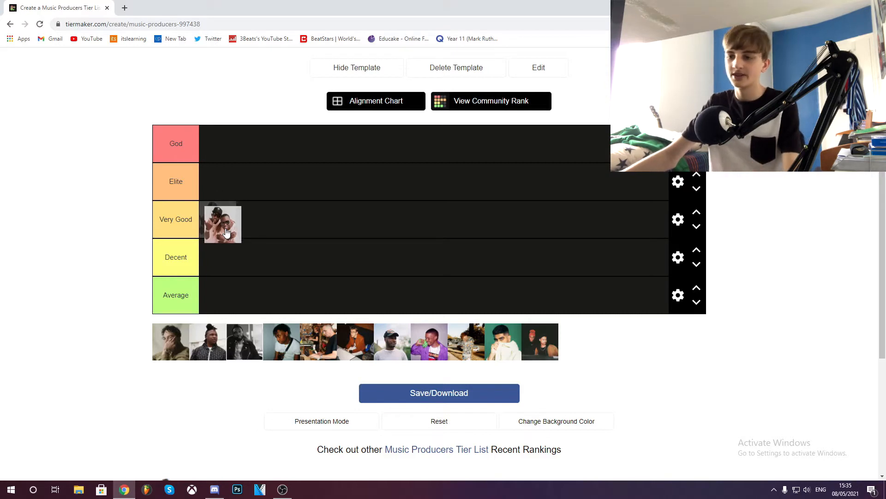
pyautogui.moveTo(223, 223); pyautogui.dragTo(224, 253)
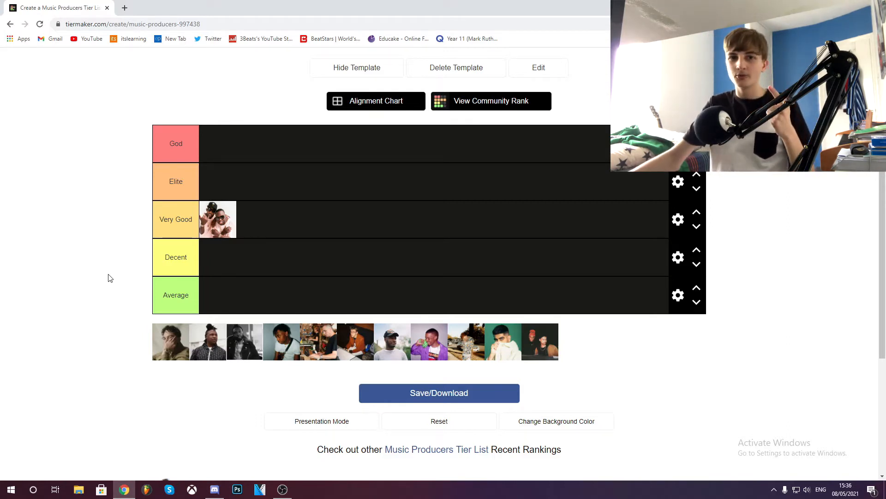
pyautogui.moveTo(167, 343)
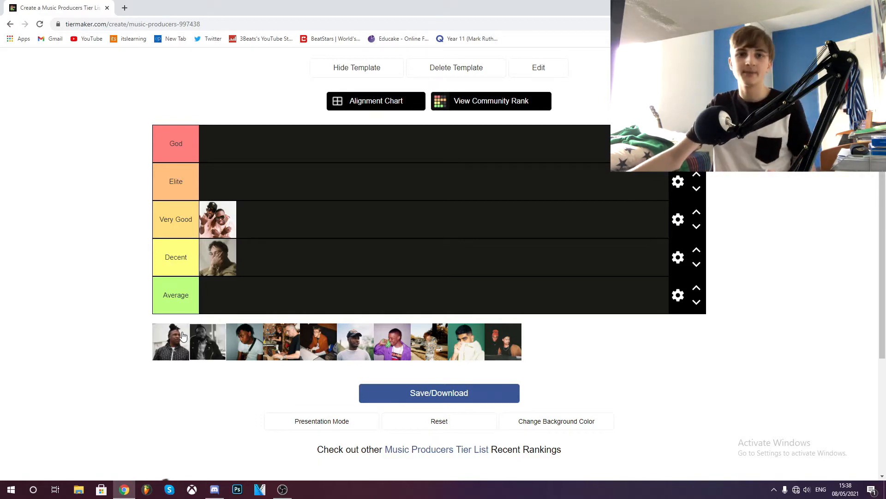
pyautogui.moveTo(64, 300)
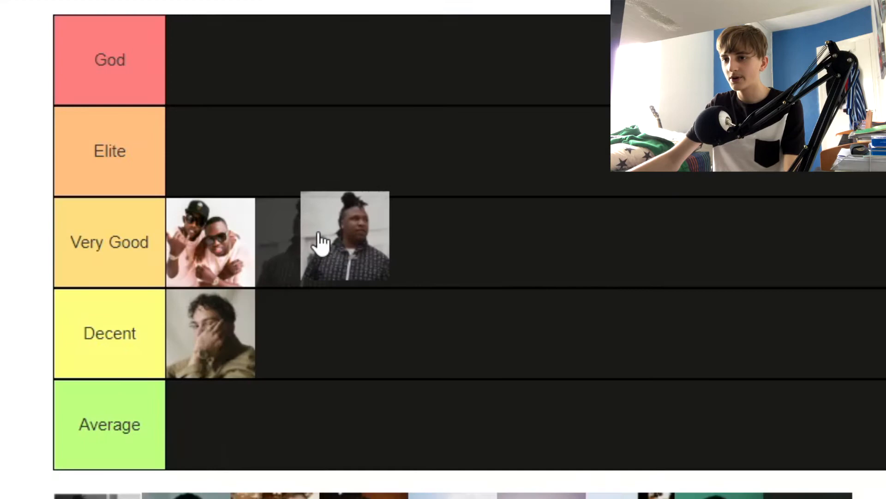
# Place the hair-bun producer in Very Good and the black-and-white portrait in Elite.
pyautogui.moveTo(345, 238); pyautogui.dragTo(299, 242)
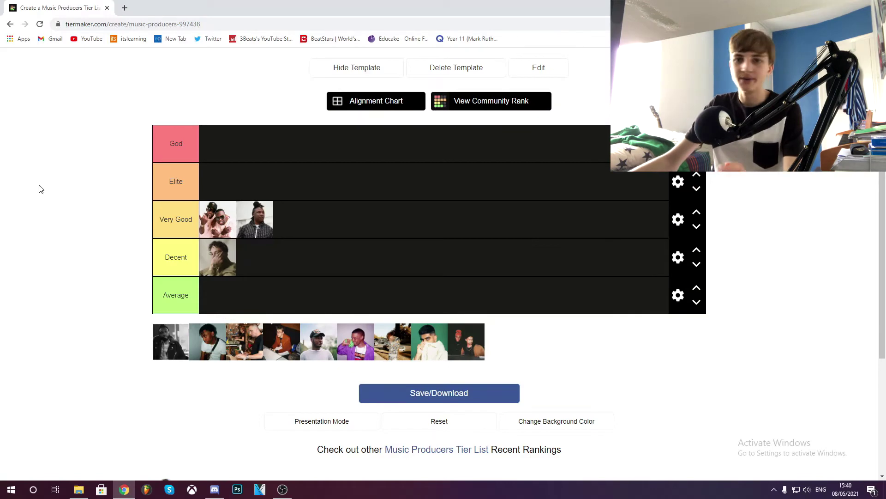
pyautogui.moveTo(81, 226)
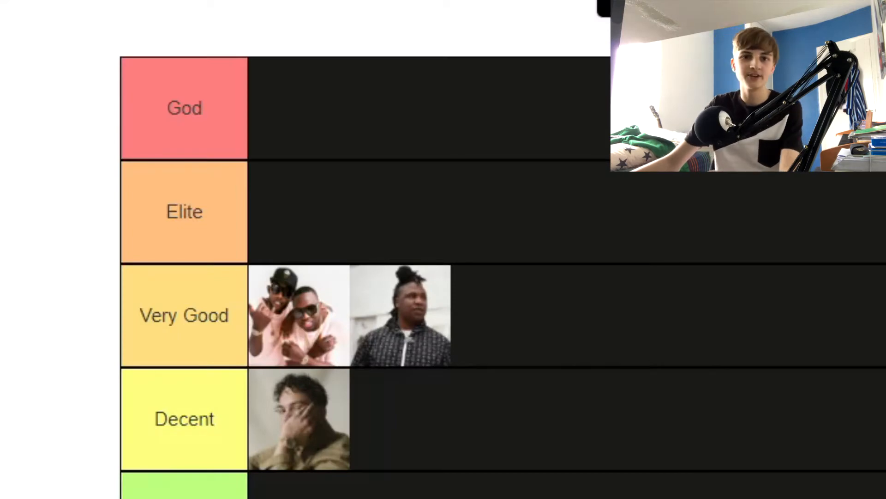
pyautogui.moveTo(339, 203); pyautogui.dragTo(342, 196)
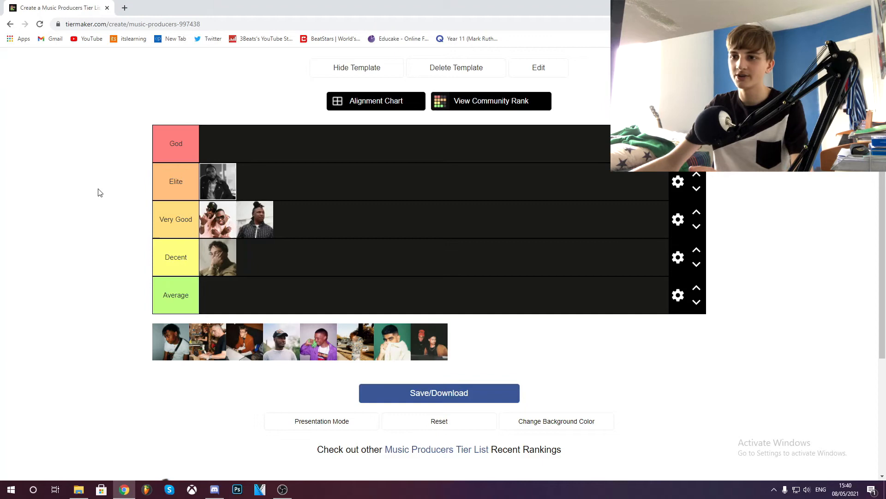
pyautogui.moveTo(68, 201)
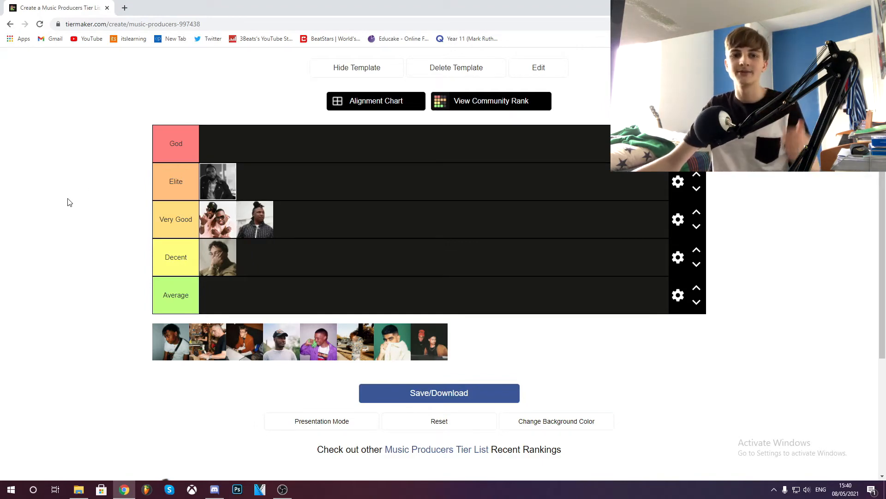
pyautogui.moveTo(80, 195)
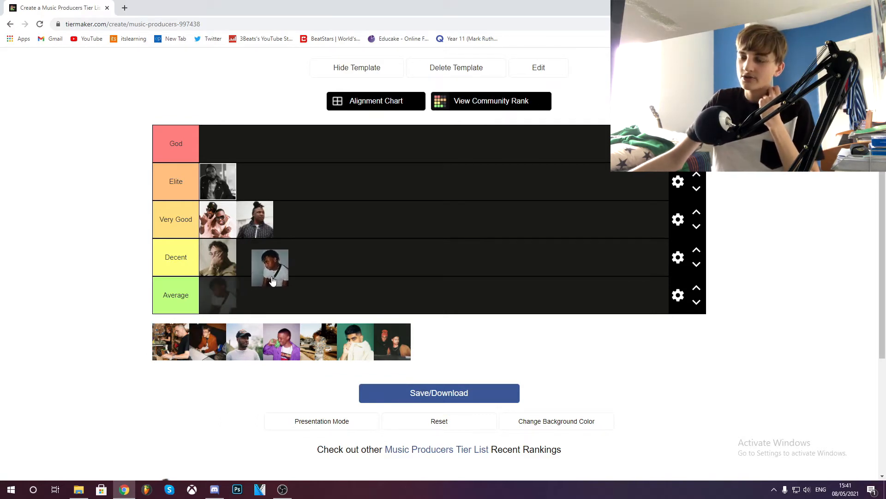
# Place the producer in the dark photo into the Average row.
pyautogui.moveTo(269, 267); pyautogui.dragTo(260, 290)
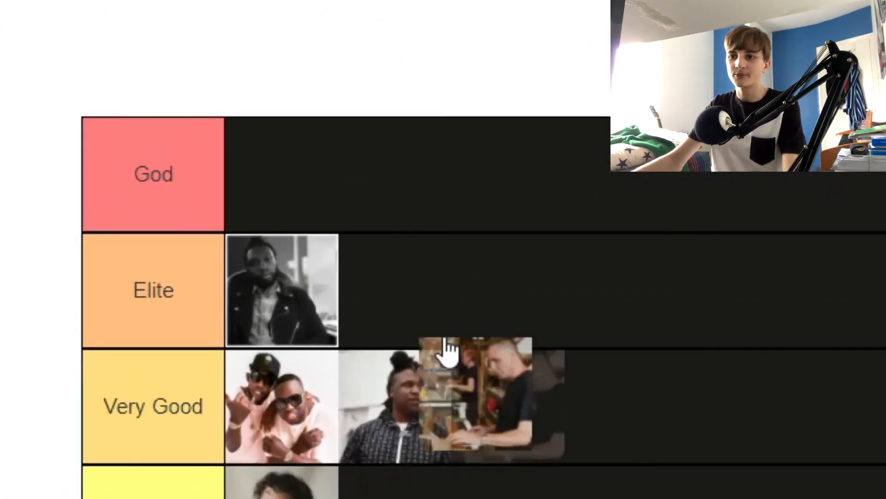
# Move the studio keyboard photo from the tray up into the God tier.
pyautogui.moveTo(474, 402); pyautogui.dragTo(282, 173)
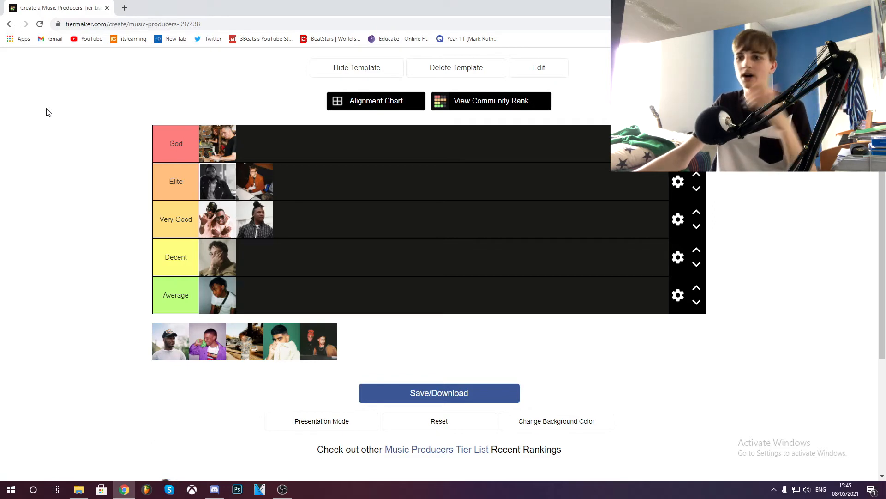
pyautogui.moveTo(71, 157)
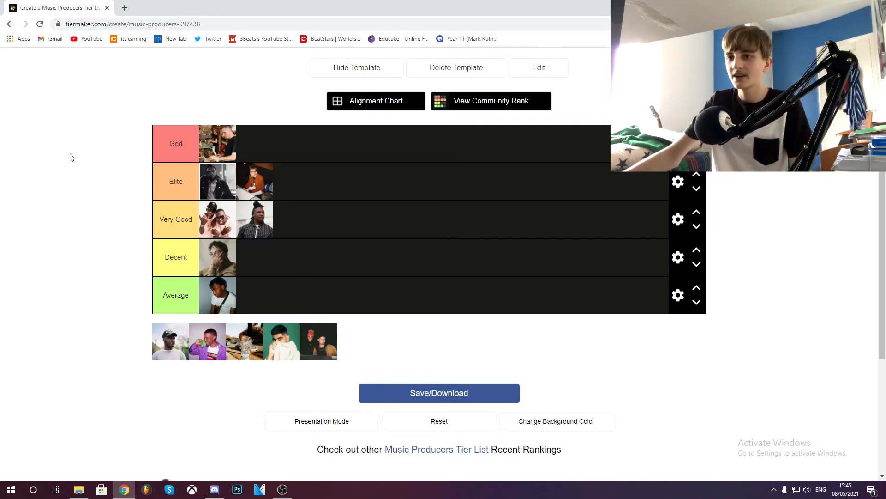
pyautogui.moveTo(109, 175)
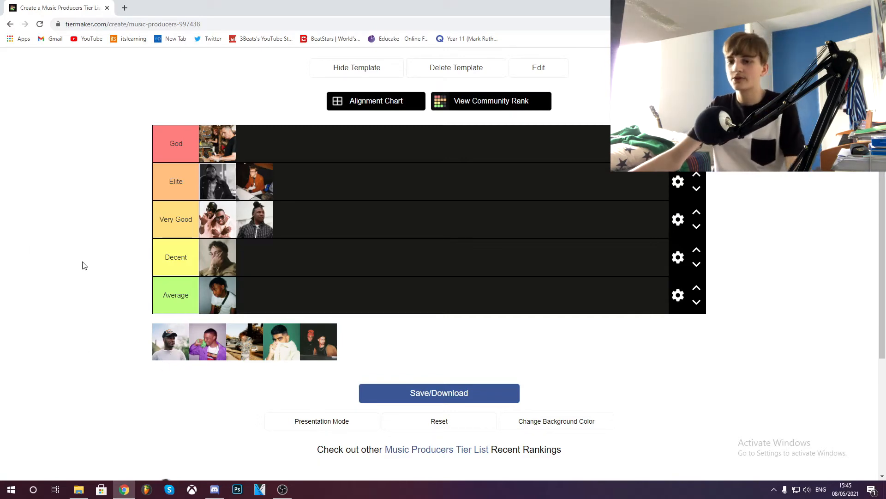
pyautogui.moveTo(163, 347)
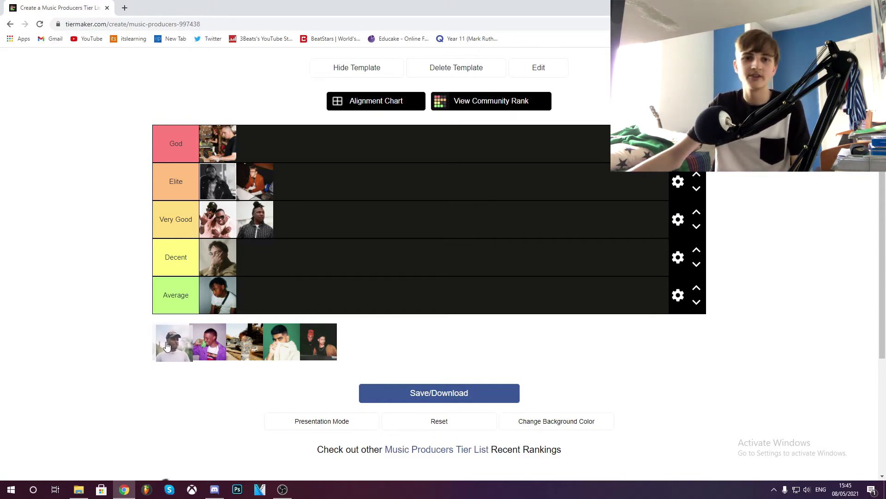
pyautogui.moveTo(166, 345)
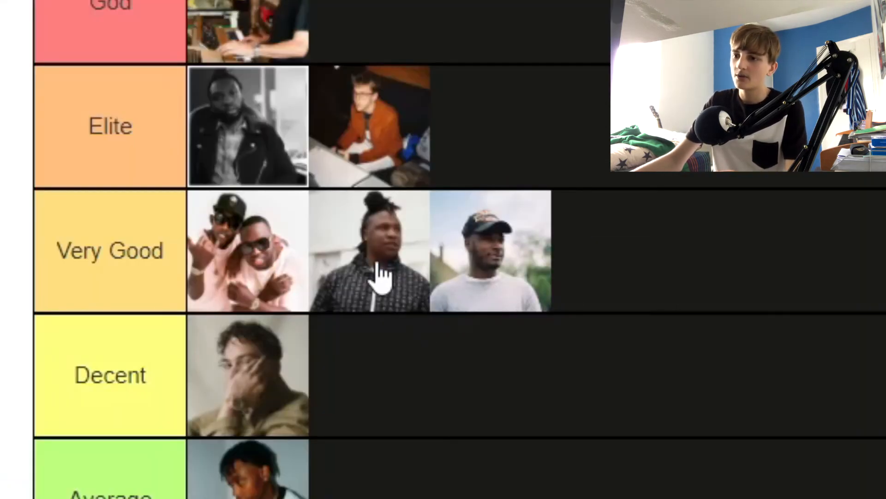
# Move the bun-haired producer from Very Good down to the Decent row.
pyautogui.moveTo(369, 251); pyautogui.dragTo(369, 374)
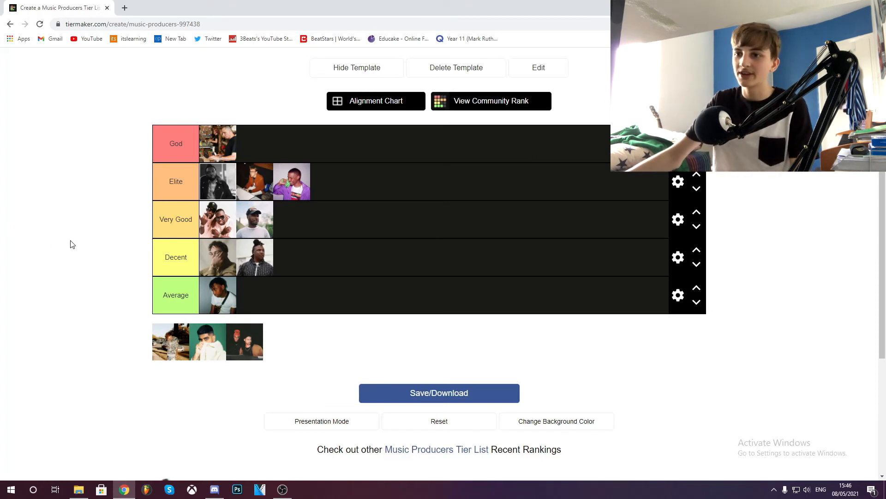
pyautogui.moveTo(6, 229)
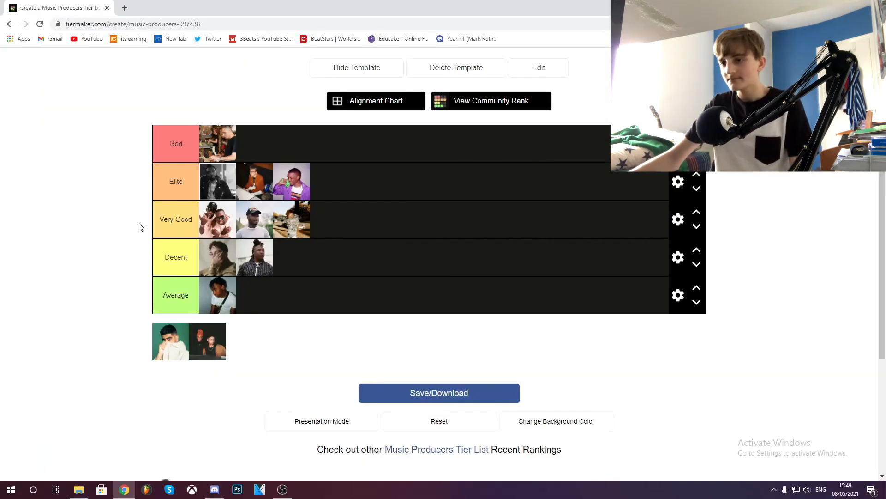
pyautogui.moveTo(123, 247)
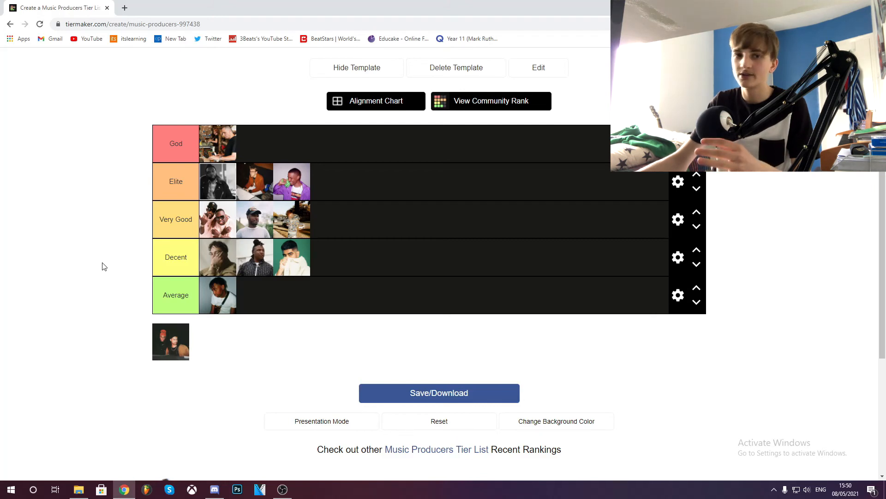
# Move the green-background producer down into the Average row.
pyautogui.moveTo(291, 257); pyautogui.dragTo(285, 277)
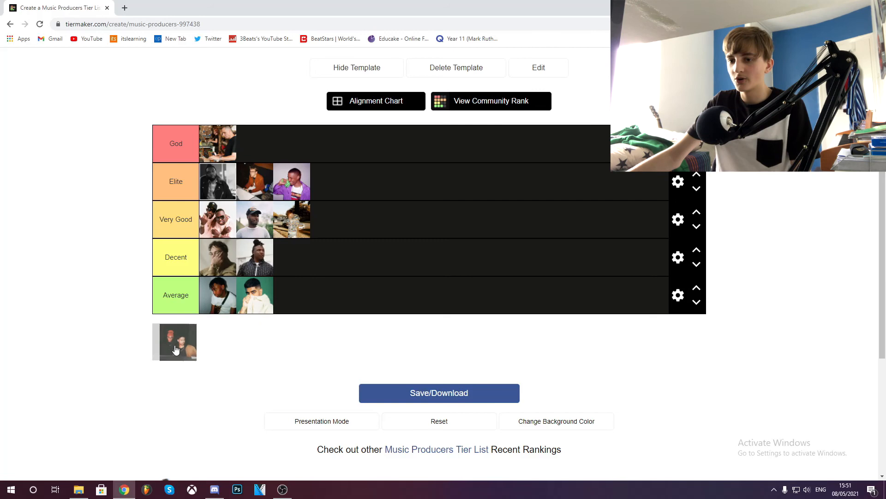
# Place the last unranked photo, two men in a dark shot, into Elite.
pyautogui.moveTo(175, 341); pyautogui.dragTo(338, 181)
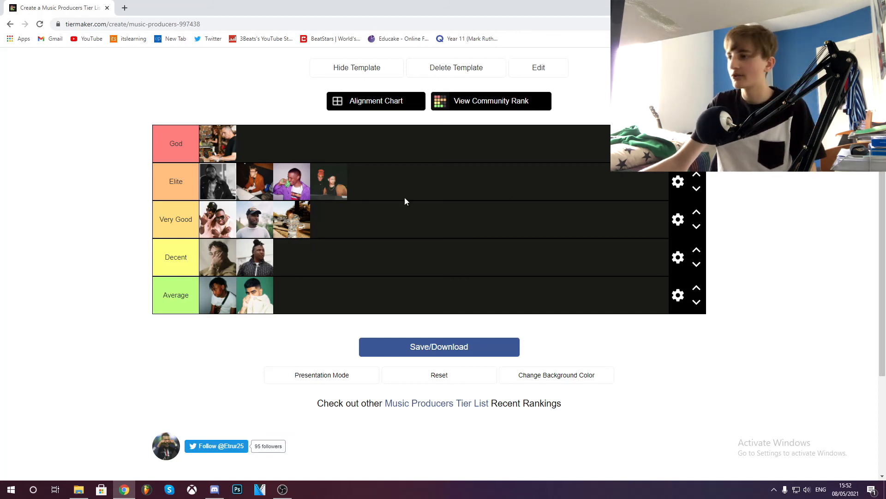
pyautogui.moveTo(51, 129)
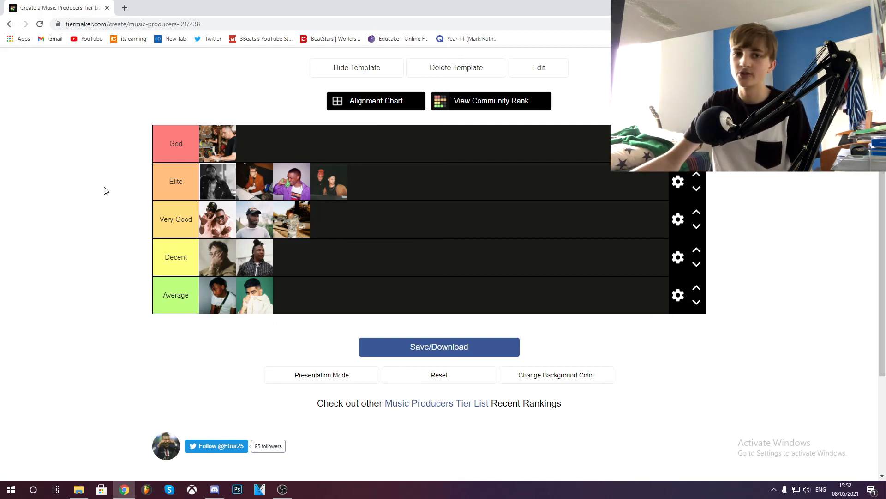
pyautogui.moveTo(100, 227)
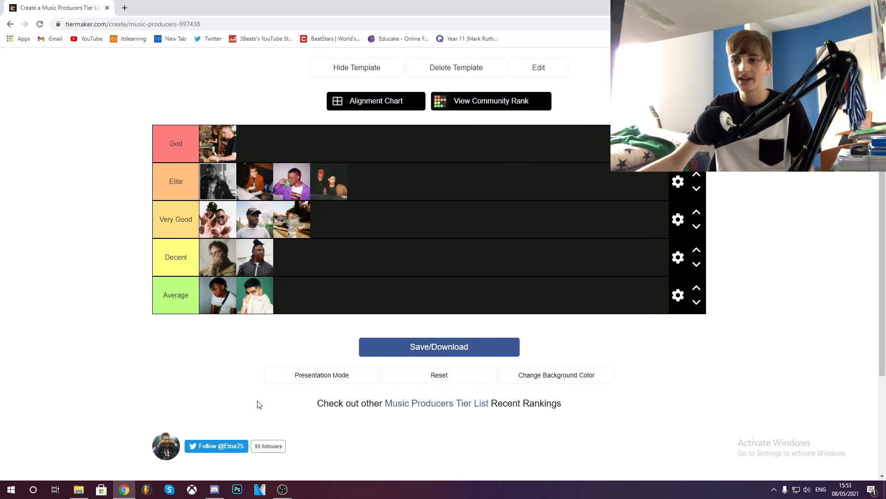
pyautogui.moveTo(597, 449)
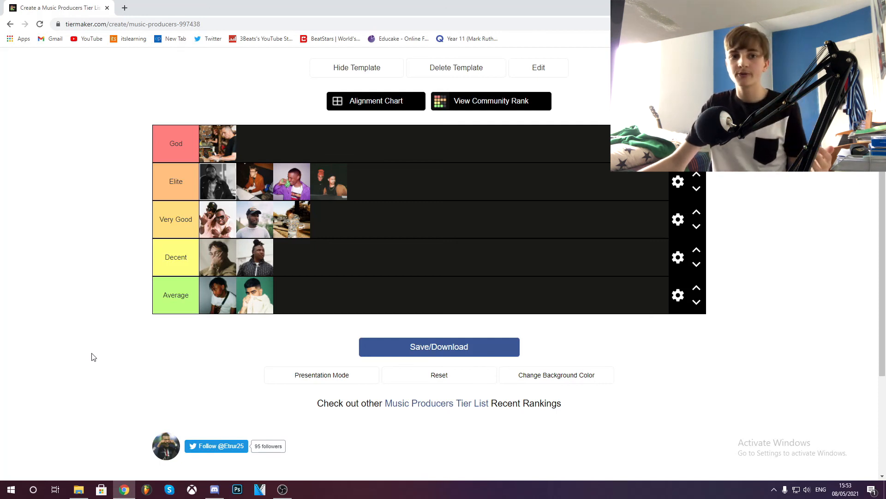
pyautogui.moveTo(101, 314)
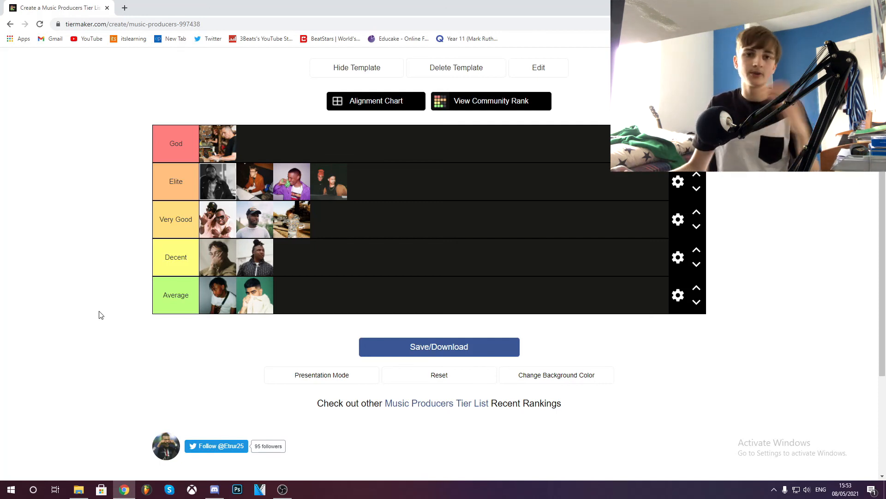